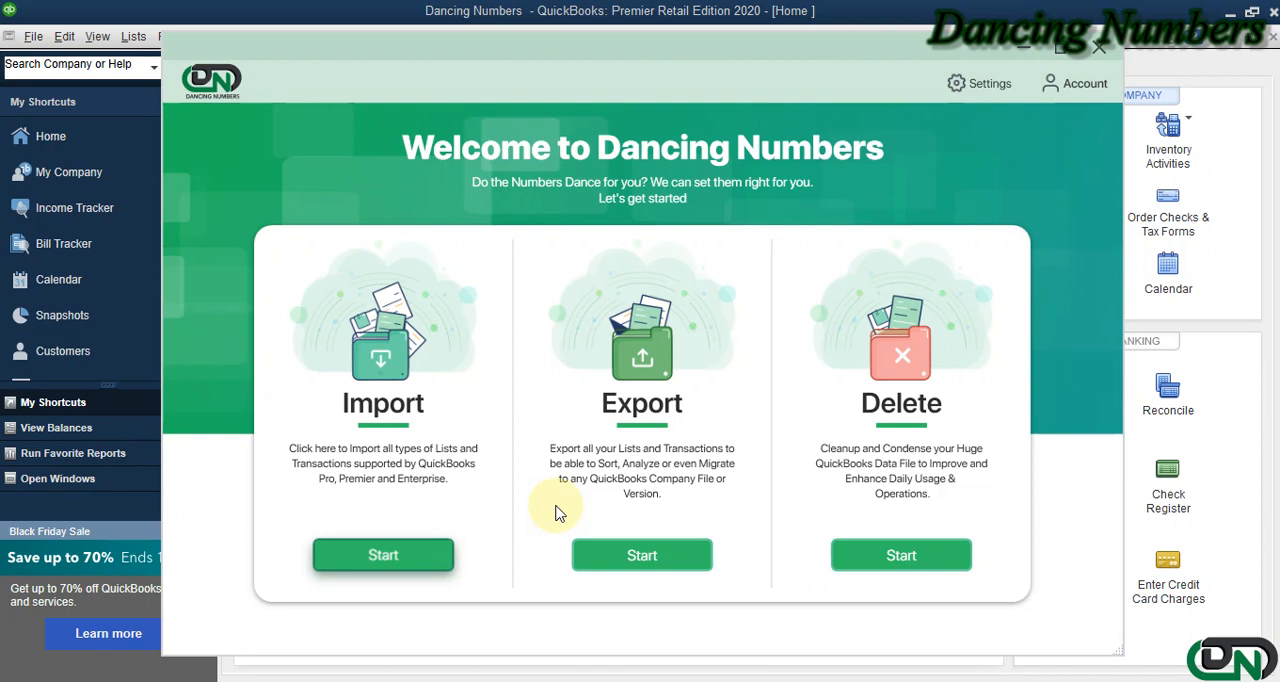
{"action": "mouse_move", "coordinate": [985, 407]}
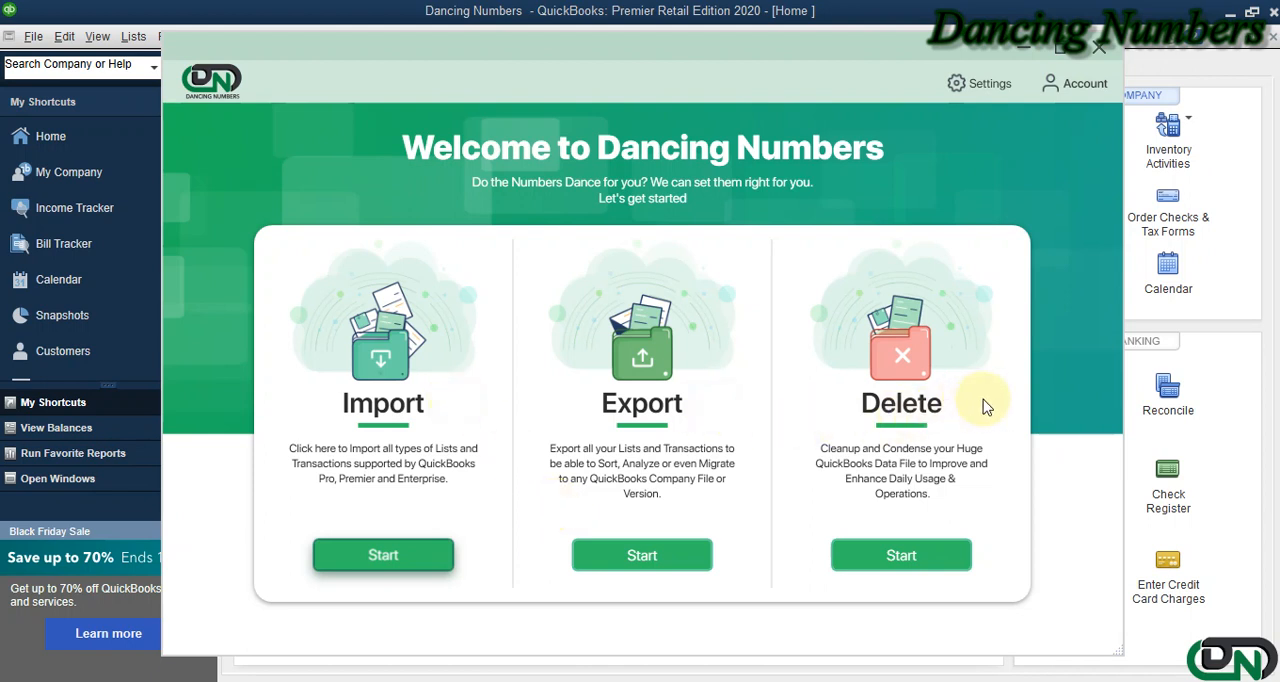
{"action": "mouse_move", "coordinate": [960, 405]}
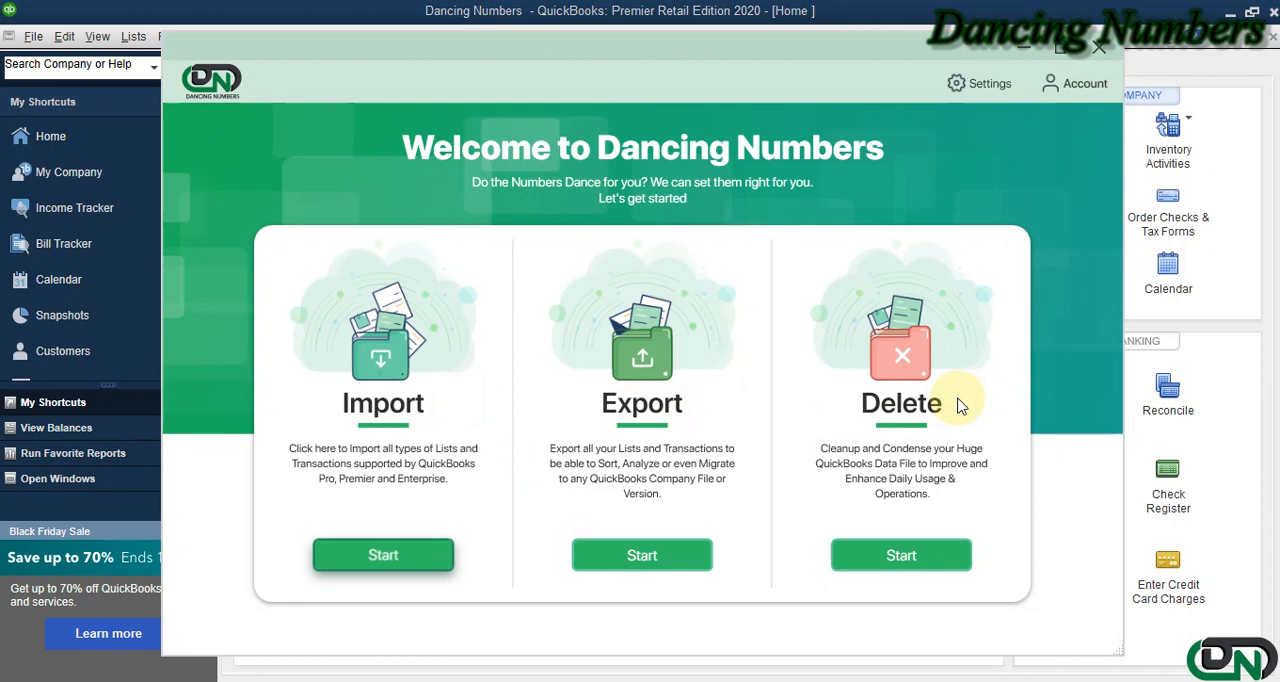
{"action": "mouse_move", "coordinate": [378, 490]}
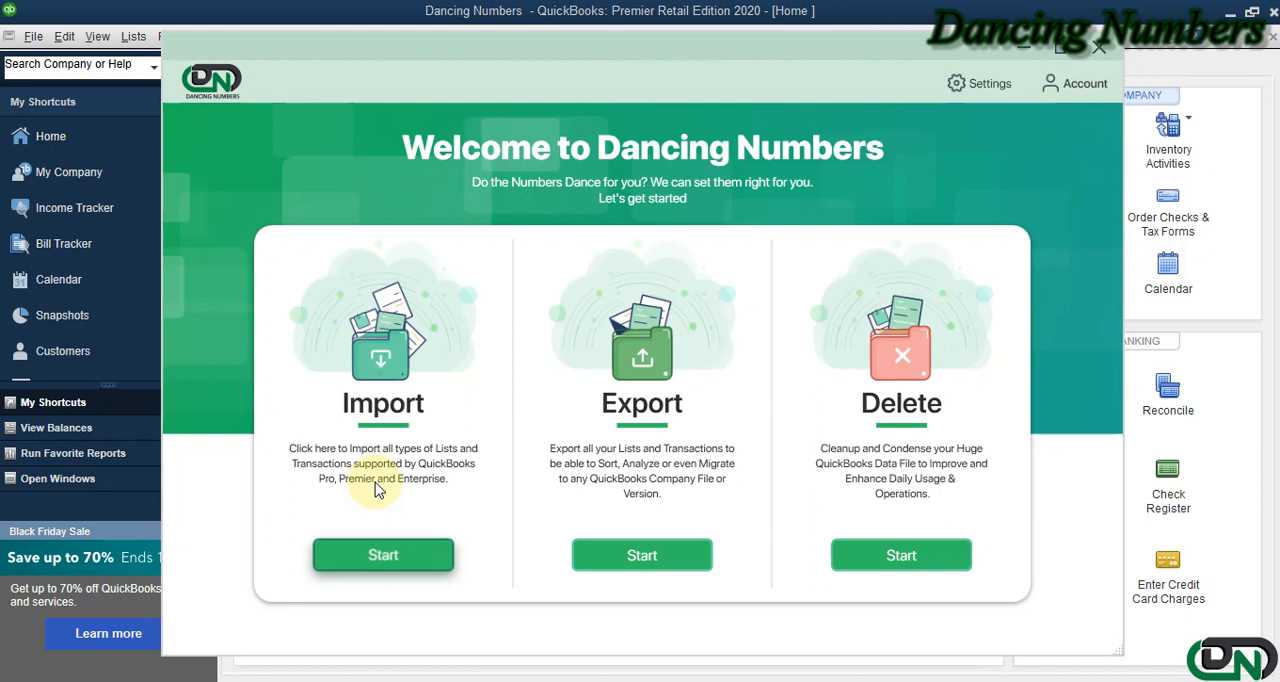
{"action": "mouse_move", "coordinate": [435, 503]}
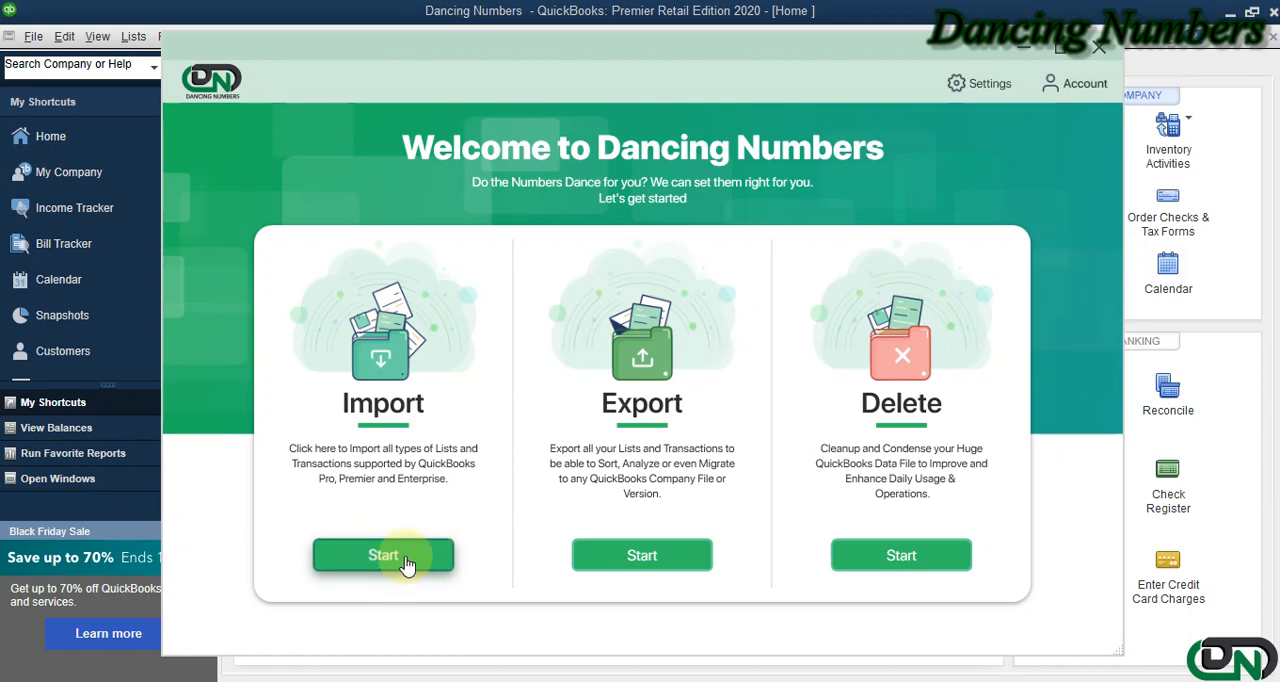
Step: Start a new import and load the Sample Transaction workbook from Documents
{"action": "left_click", "coordinate": [383, 555]}
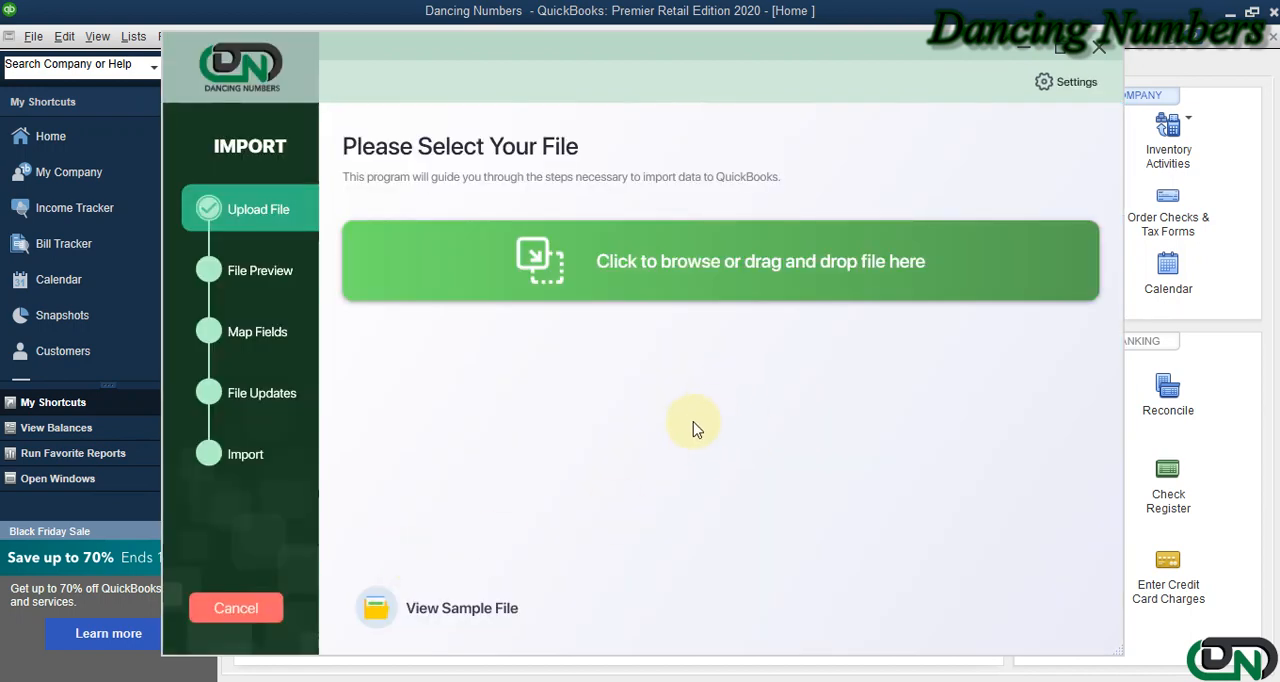
{"action": "mouse_move", "coordinate": [693, 265]}
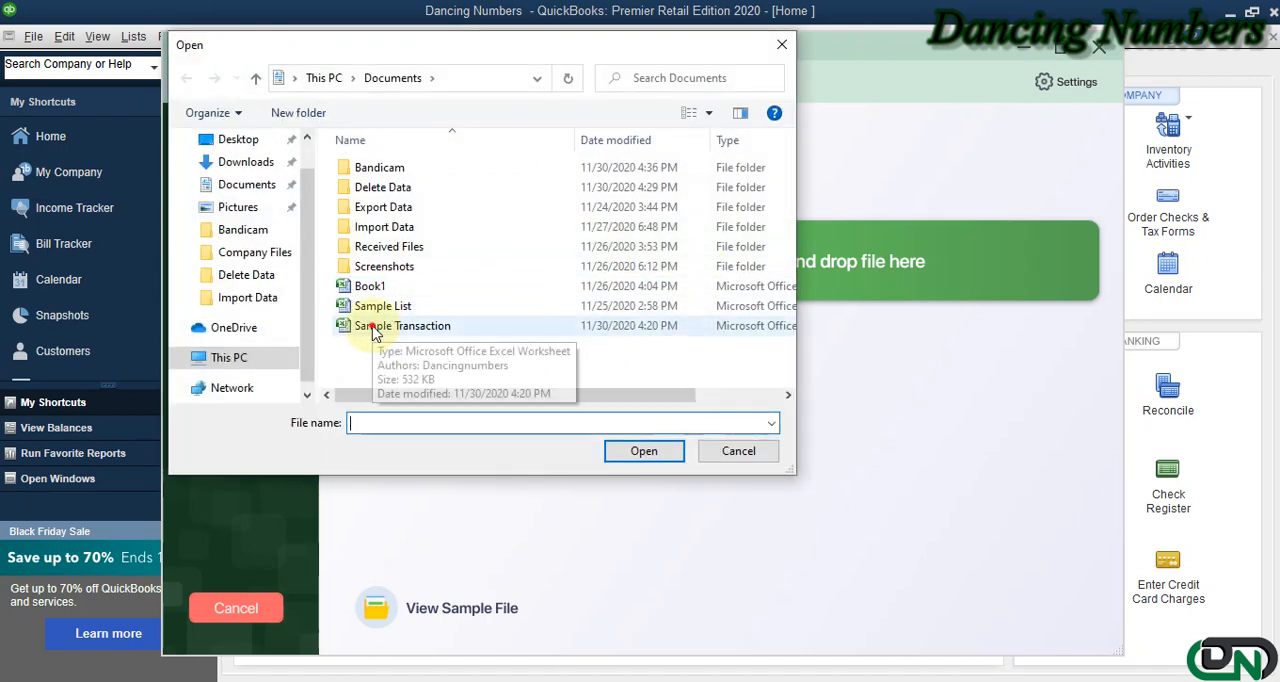
{"action": "left_click", "coordinate": [402, 325]}
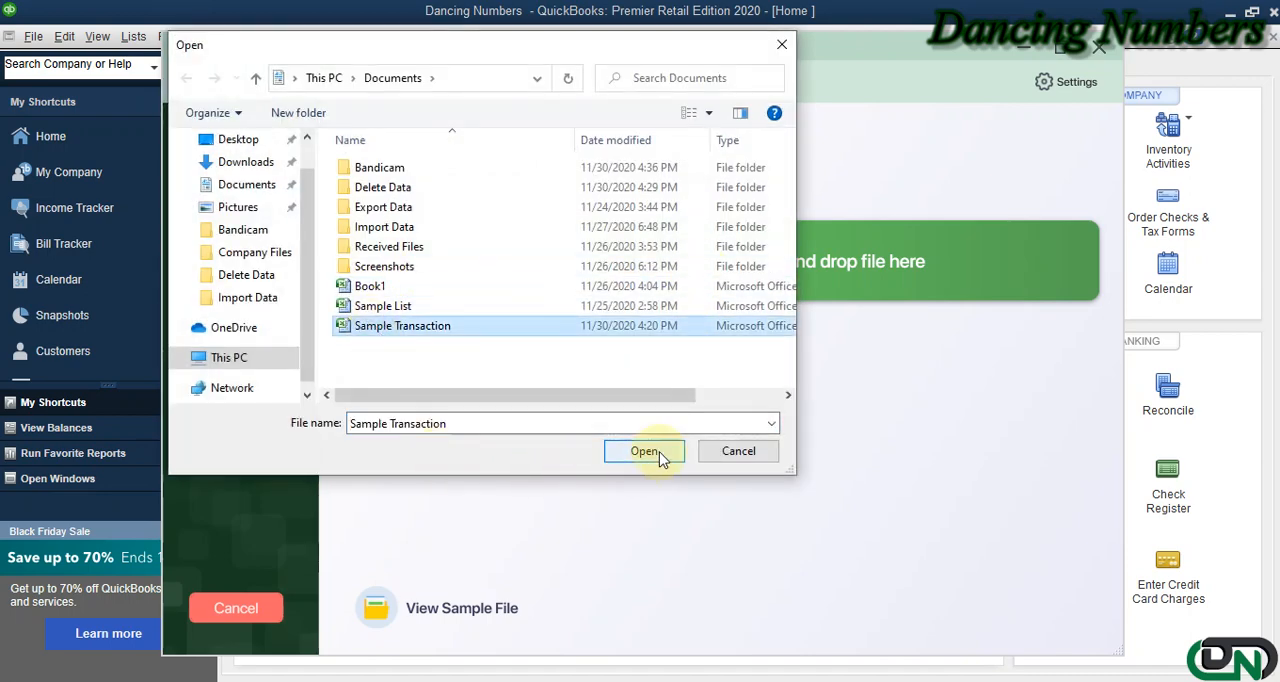
{"action": "left_click", "coordinate": [644, 451]}
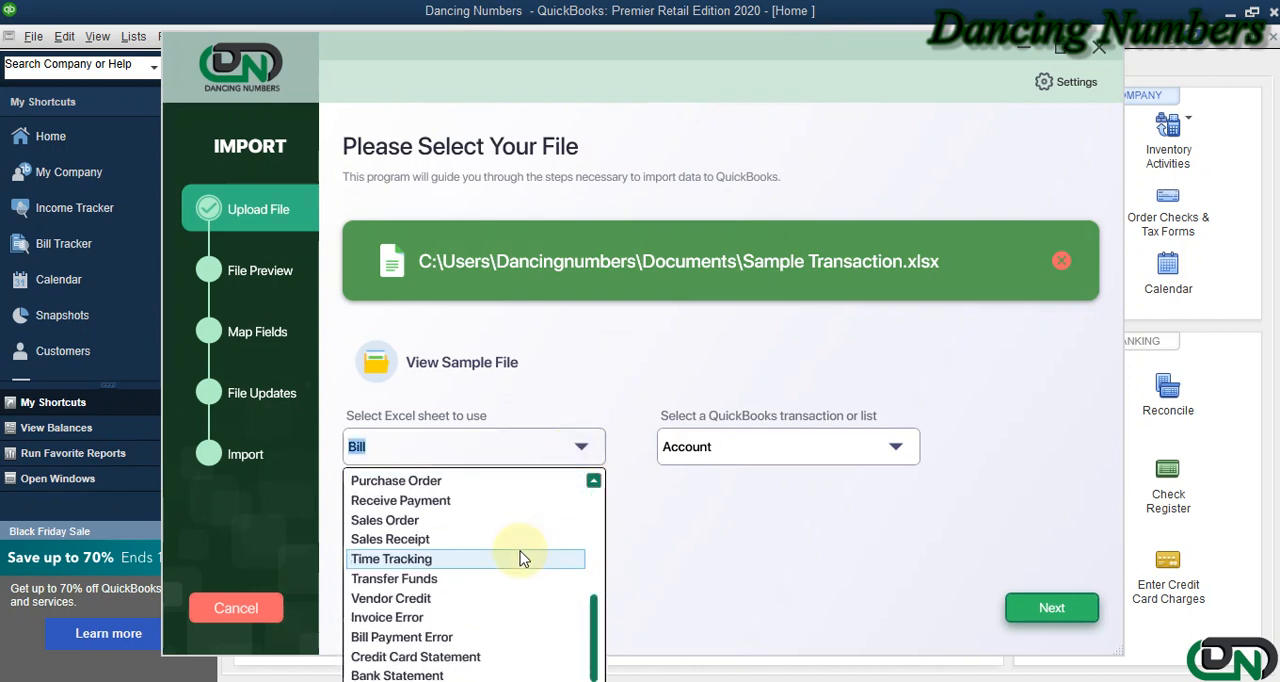
Step: Set Credit Card Statement as both the Excel sheet and QuickBooks transaction type
{"action": "left_click", "coordinate": [415, 656]}
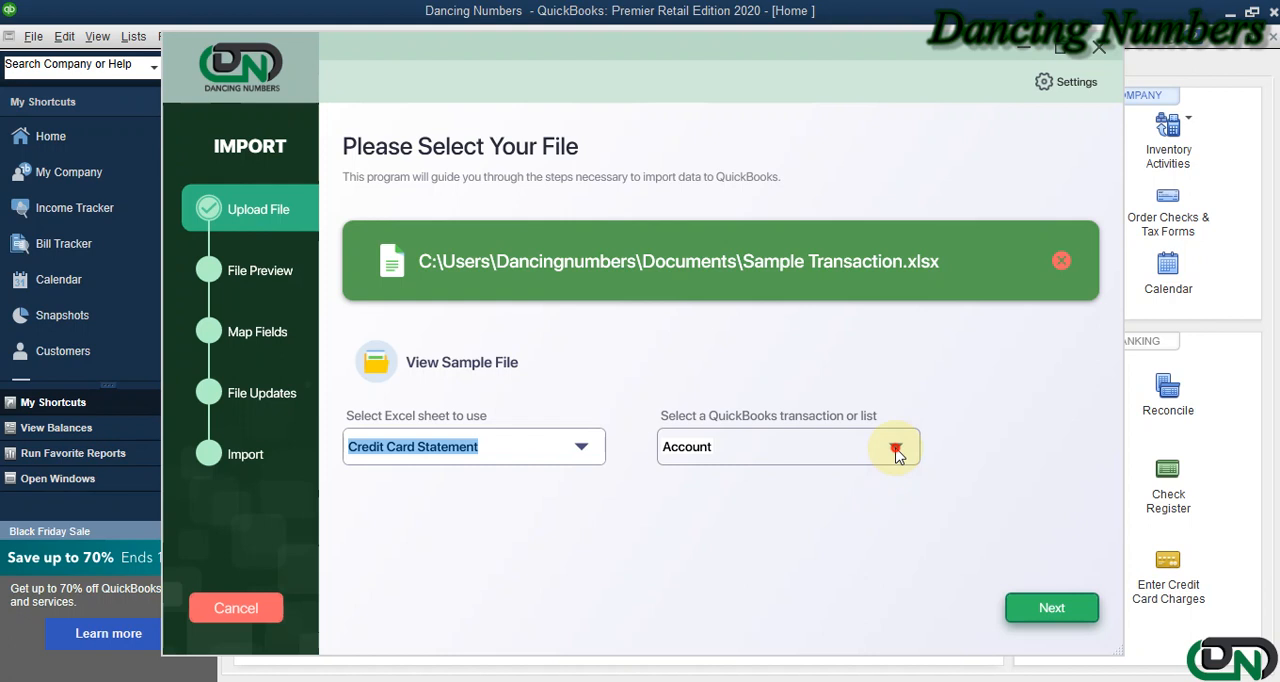
{"action": "left_click", "coordinate": [895, 447]}
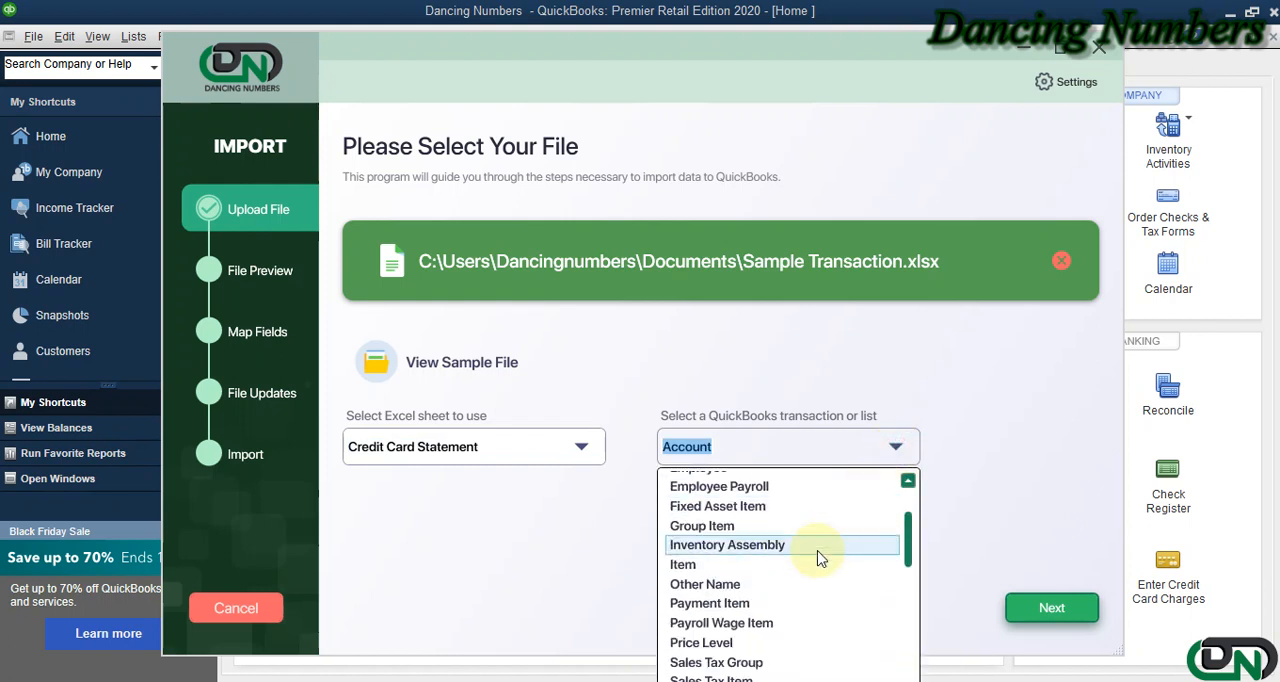
{"action": "scroll", "scroll_direction": "down", "scroll_amount": 3}
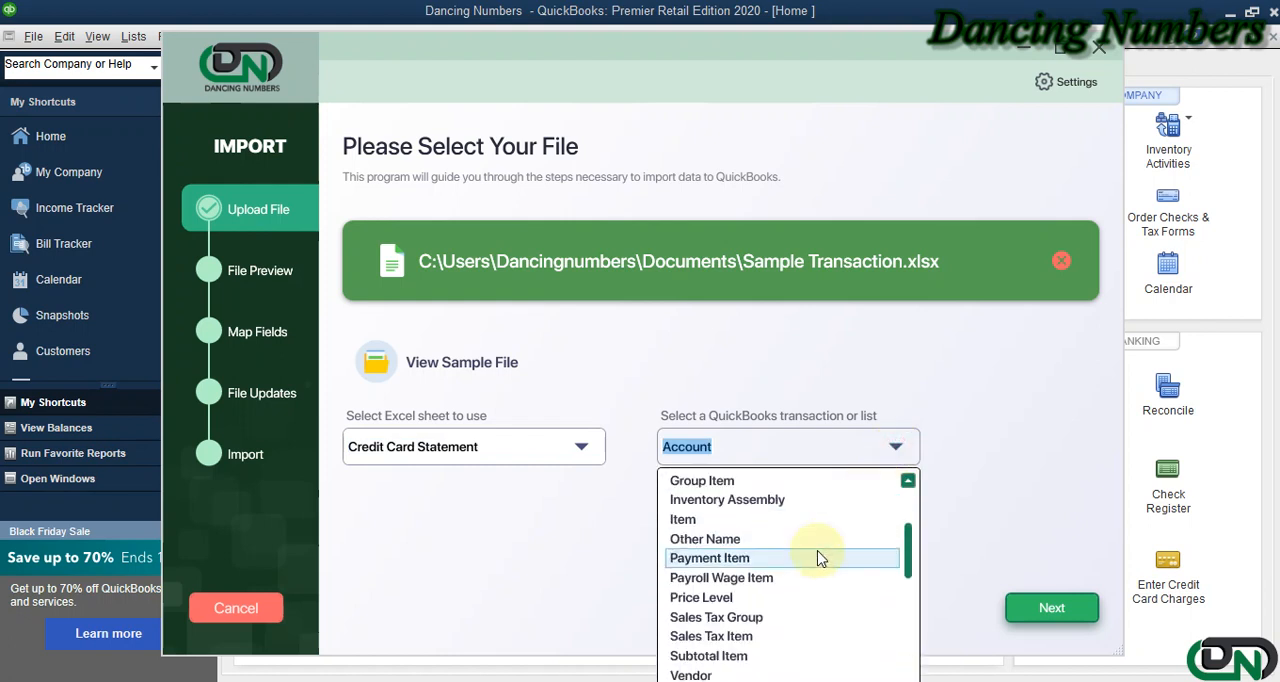
{"action": "scroll", "scroll_direction": "down", "scroll_amount": 3}
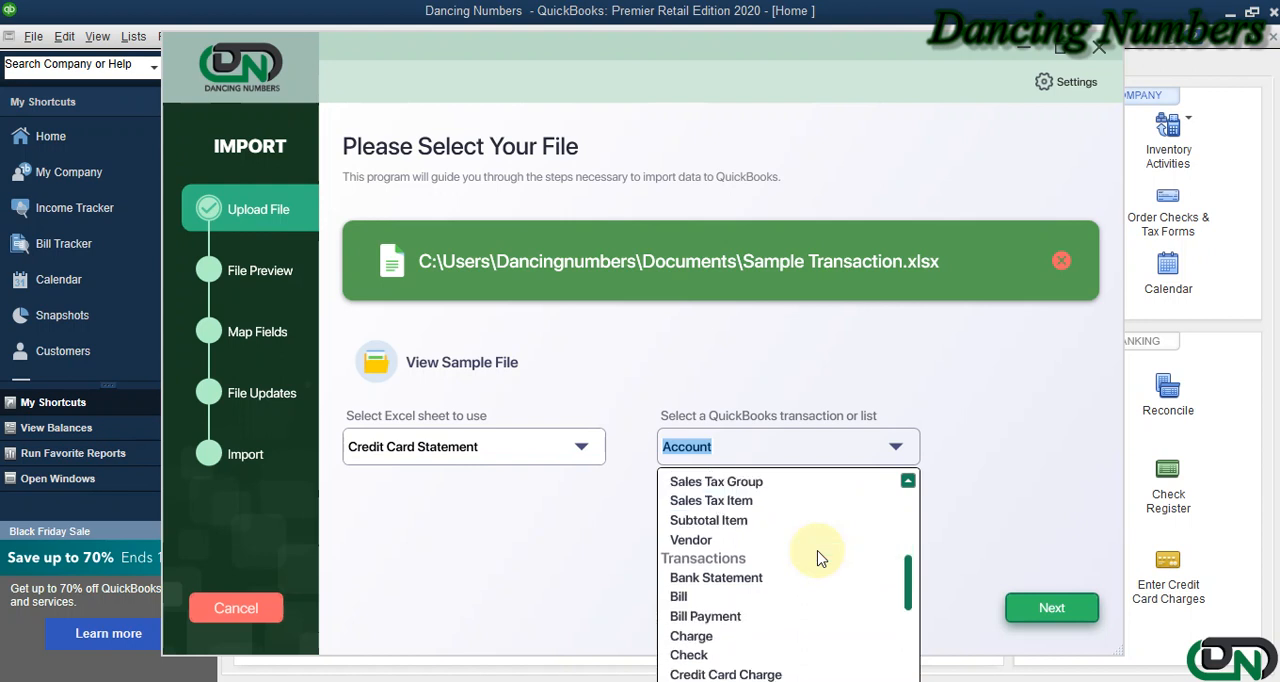
{"action": "scroll", "scroll_direction": "down", "scroll_amount": 3}
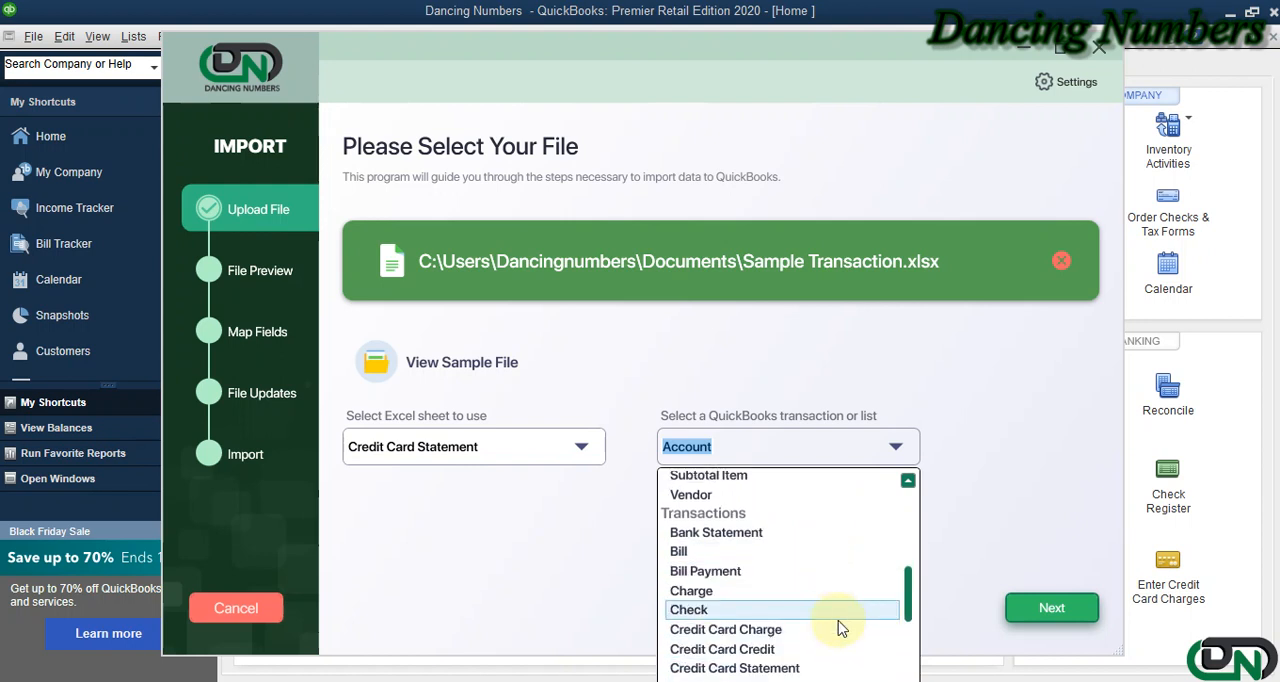
{"action": "left_click", "coordinate": [734, 668]}
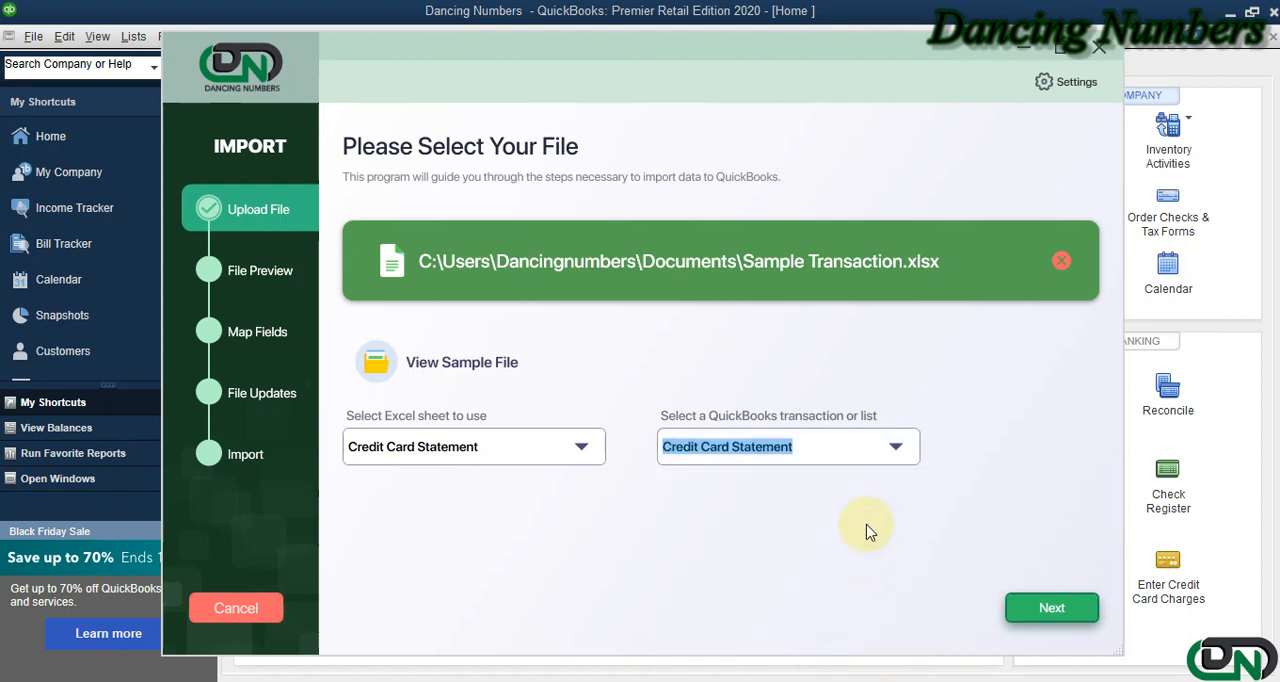
{"action": "left_click", "coordinate": [1051, 607]}
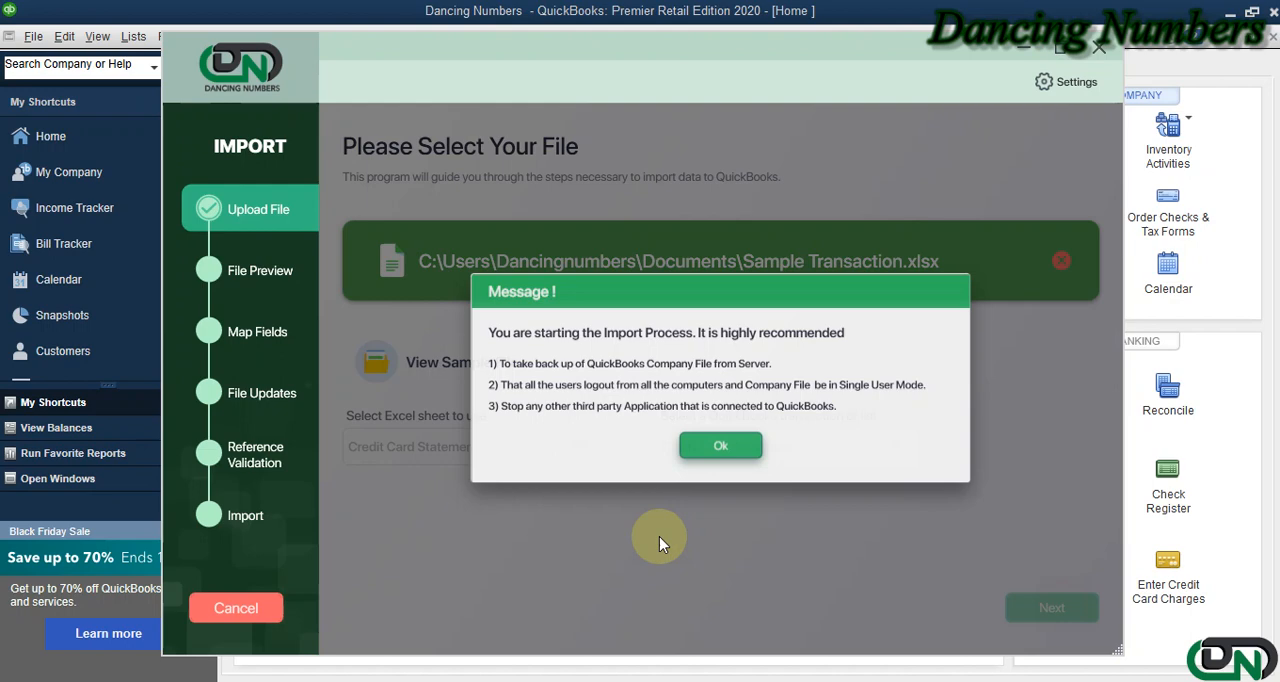
Step: Acknowledge the backup precautions message and pass the file preview
{"action": "left_click", "coordinate": [720, 445]}
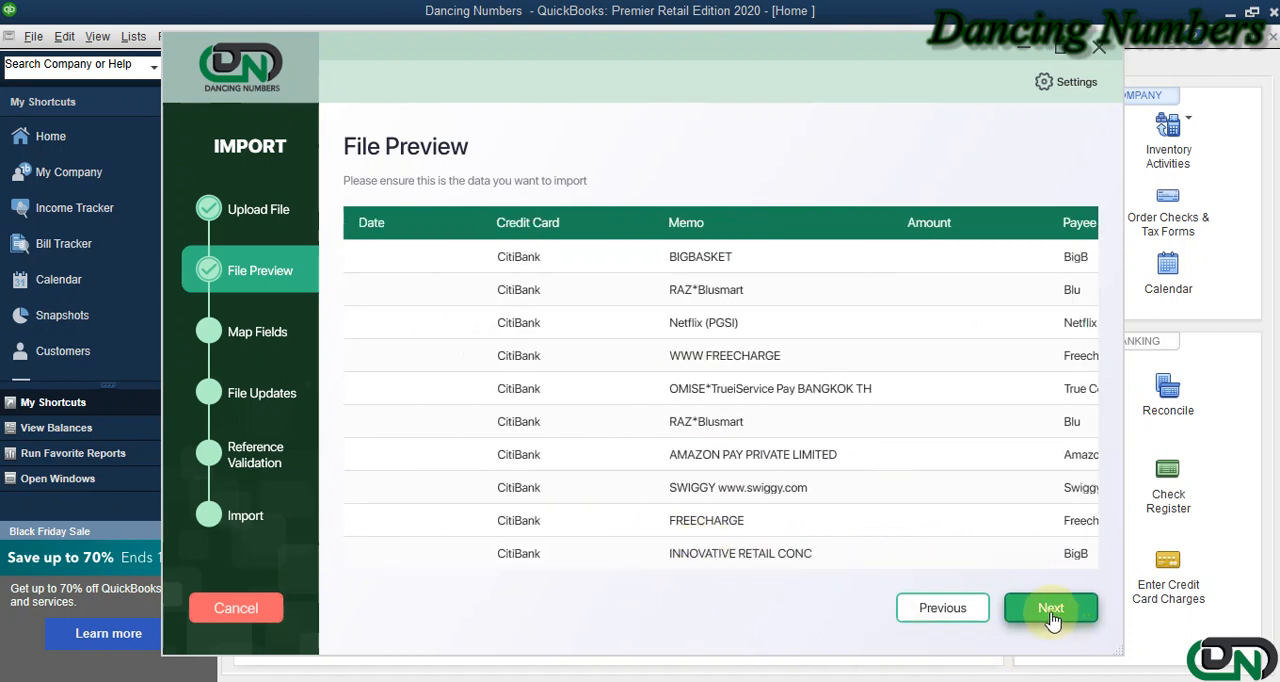
{"action": "left_click", "coordinate": [1050, 607]}
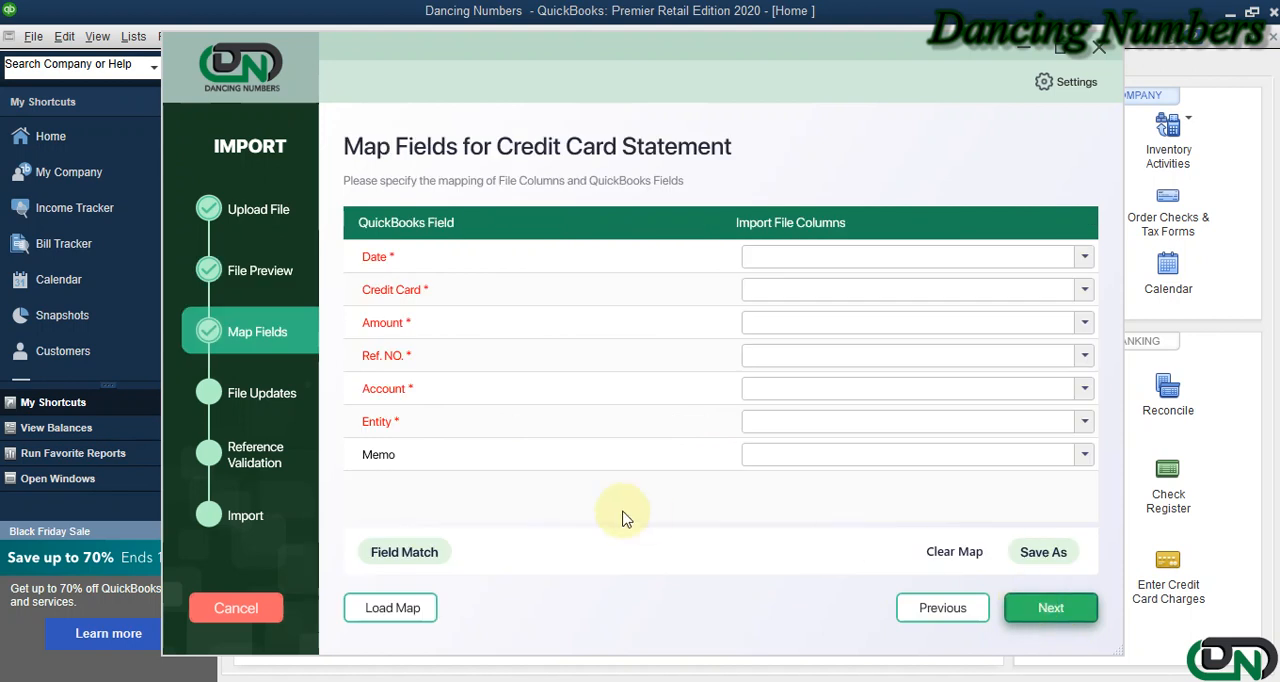
{"action": "mouse_move", "coordinate": [388, 504]}
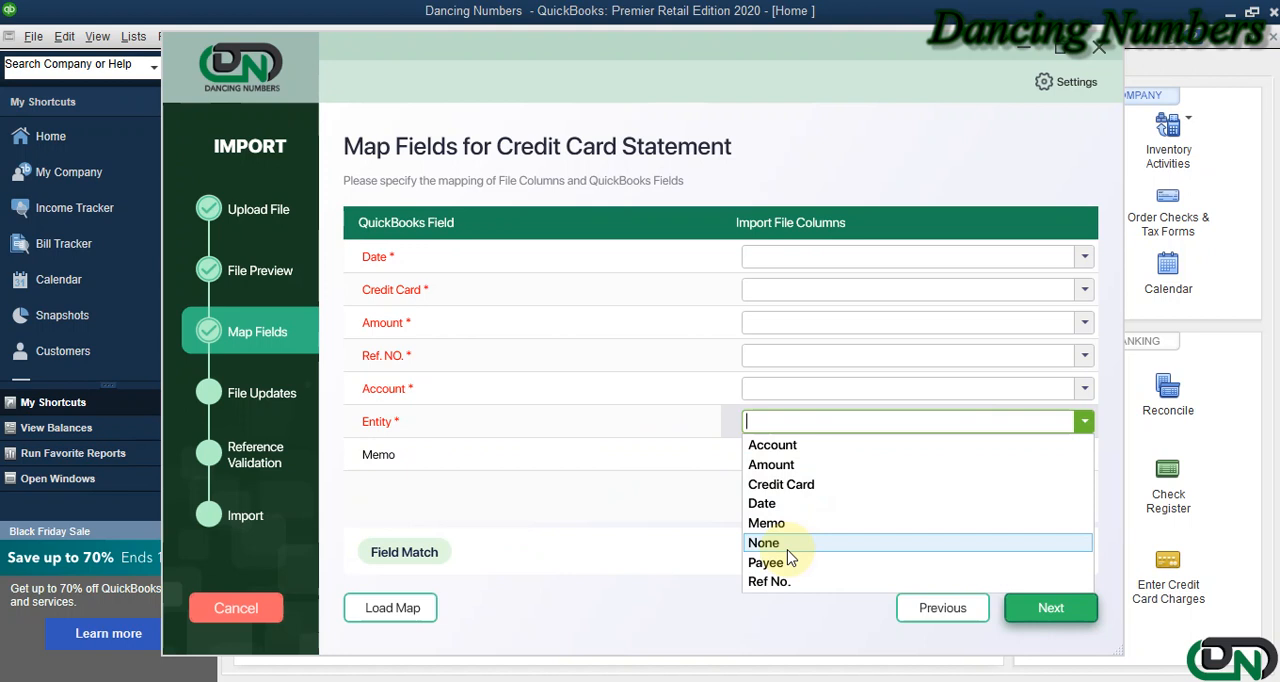
Step: Map Entity to the Payee column and Amount to the Amount column
{"action": "left_click", "coordinate": [766, 562]}
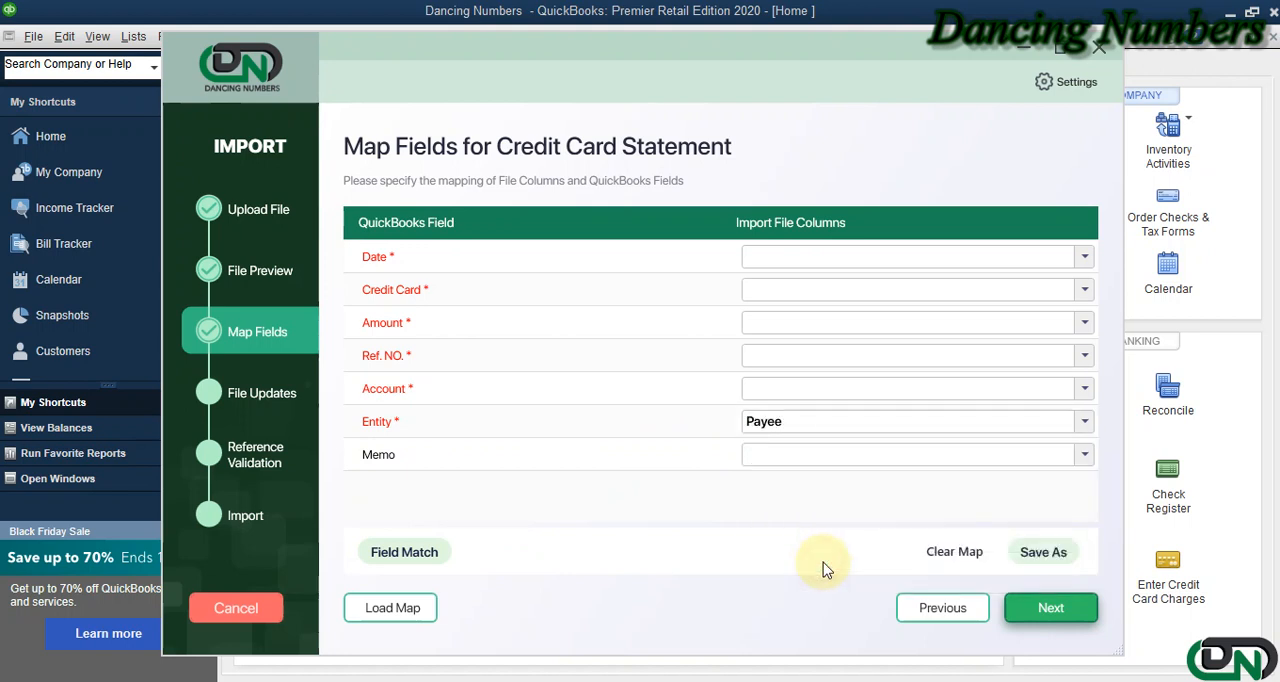
{"action": "mouse_move", "coordinate": [813, 487]}
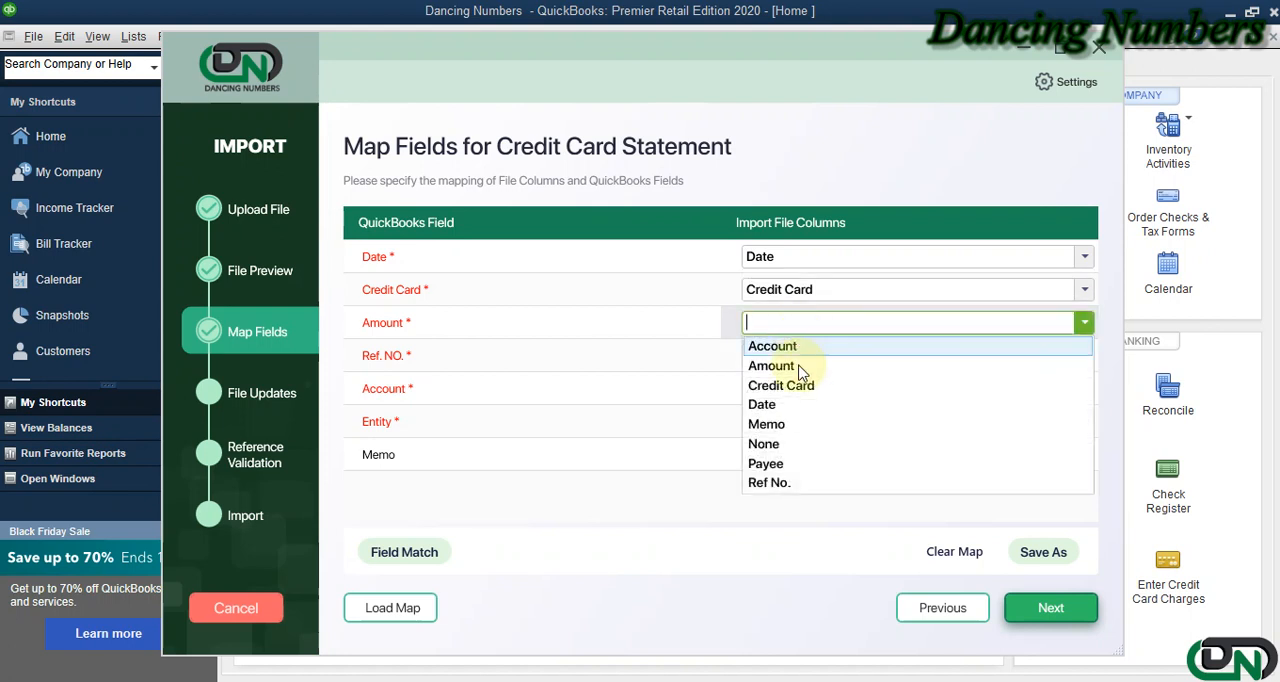
{"action": "left_click", "coordinate": [770, 365]}
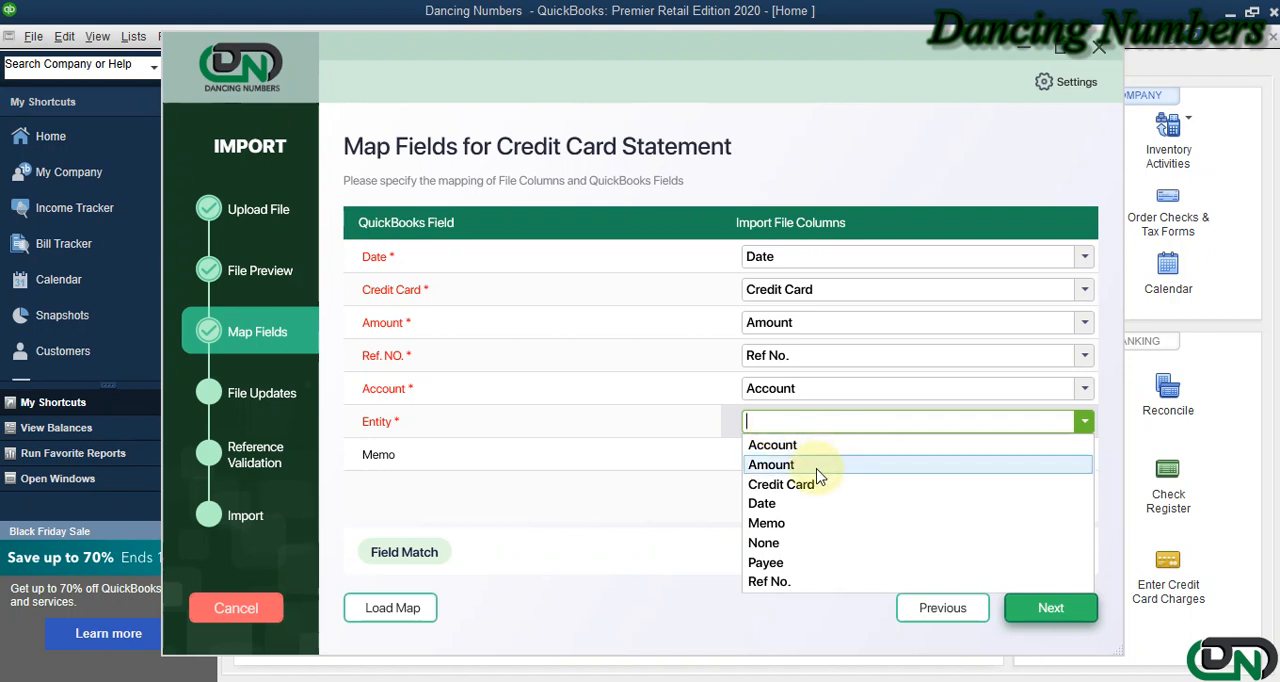
{"action": "left_click", "coordinate": [765, 562]}
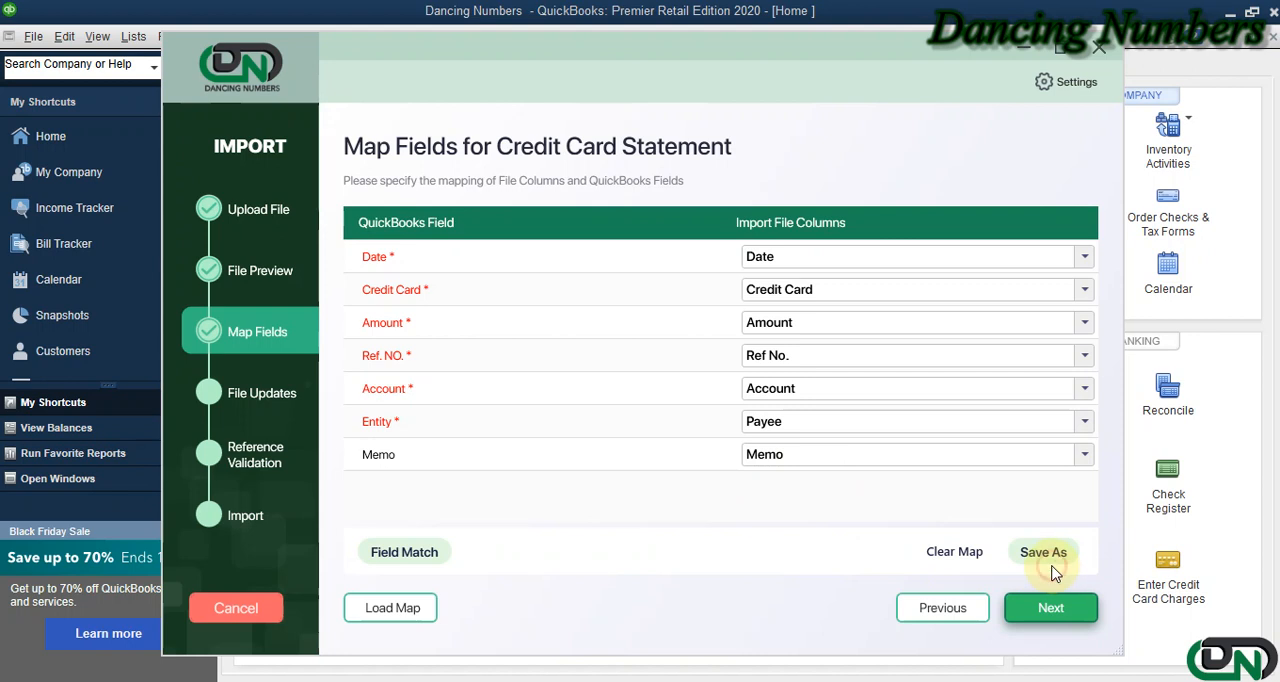
{"action": "mouse_move", "coordinate": [399, 640]}
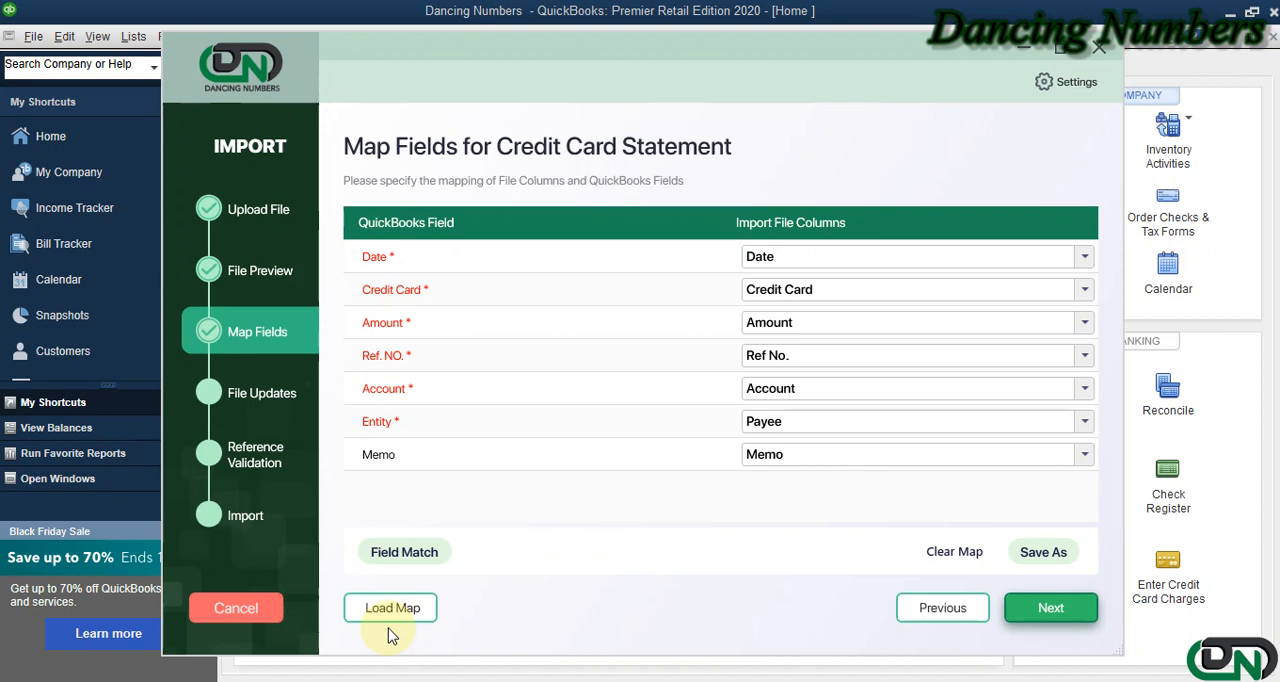
{"action": "mouse_move", "coordinate": [1050, 608]}
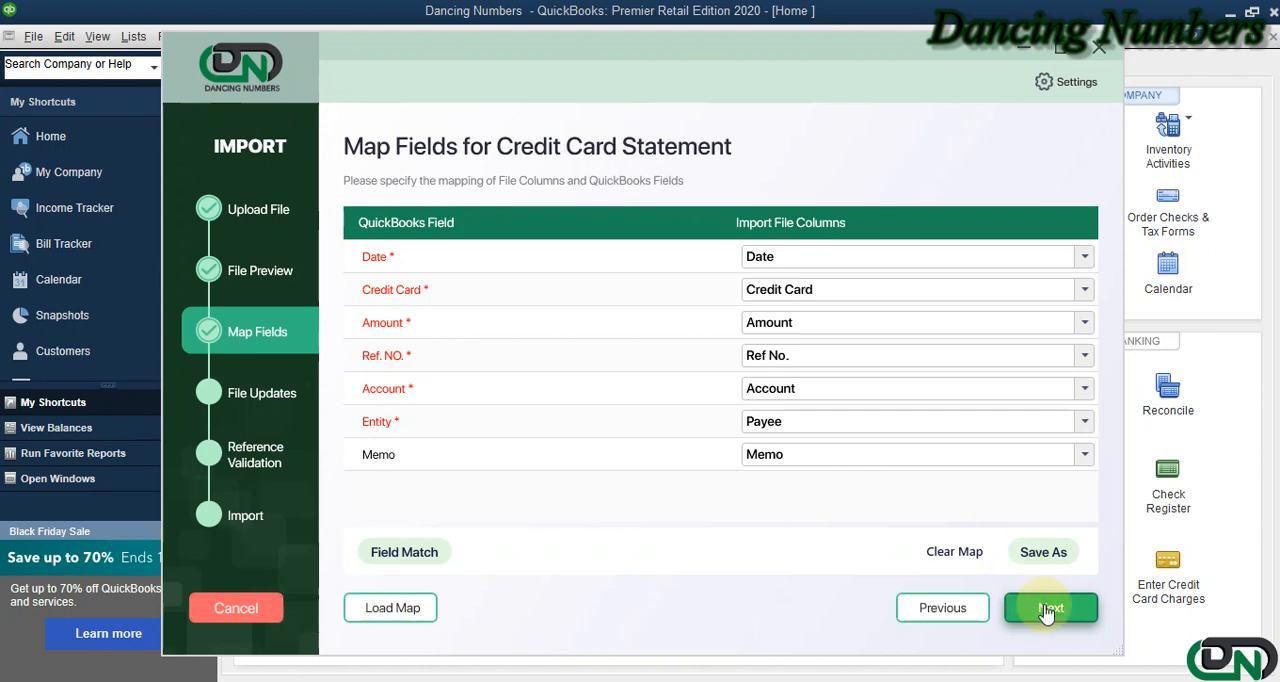
{"action": "left_click", "coordinate": [1050, 607]}
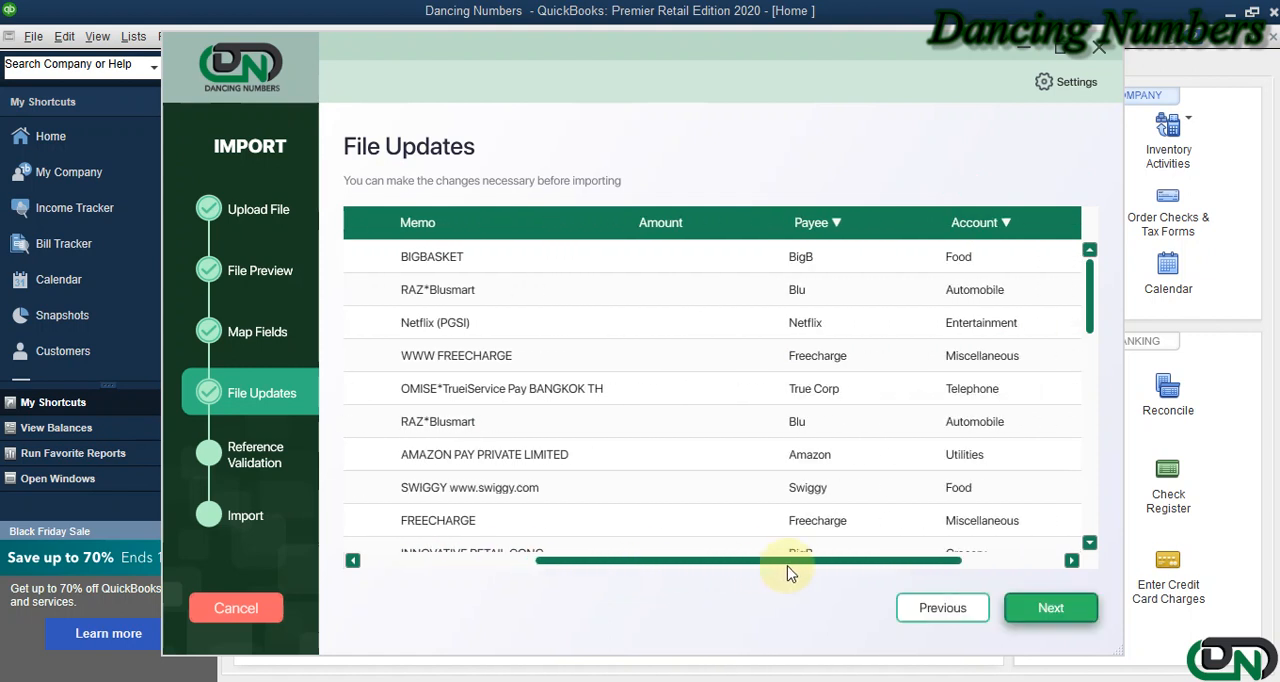
Step: Review the File Updates grid columns and continue to reference validation
{"action": "left_click_drag", "start_coordinate": [790, 560], "coordinate": [585, 560]}
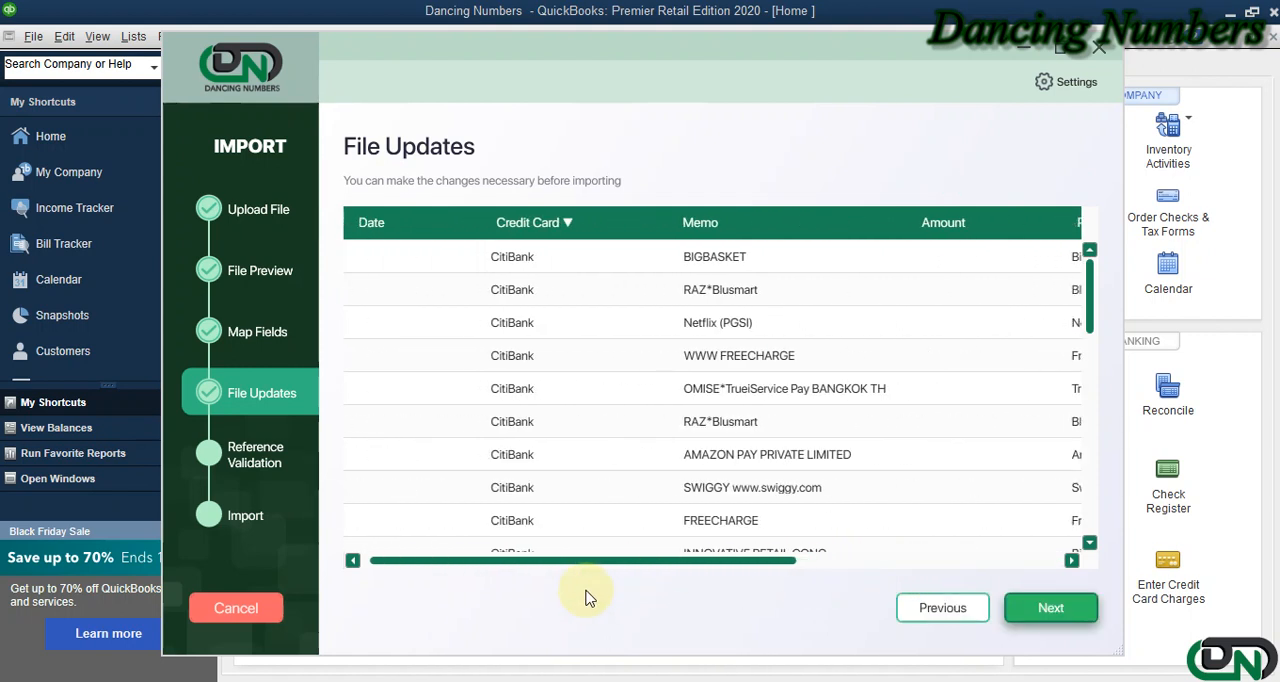
{"action": "left_click", "coordinate": [1050, 607]}
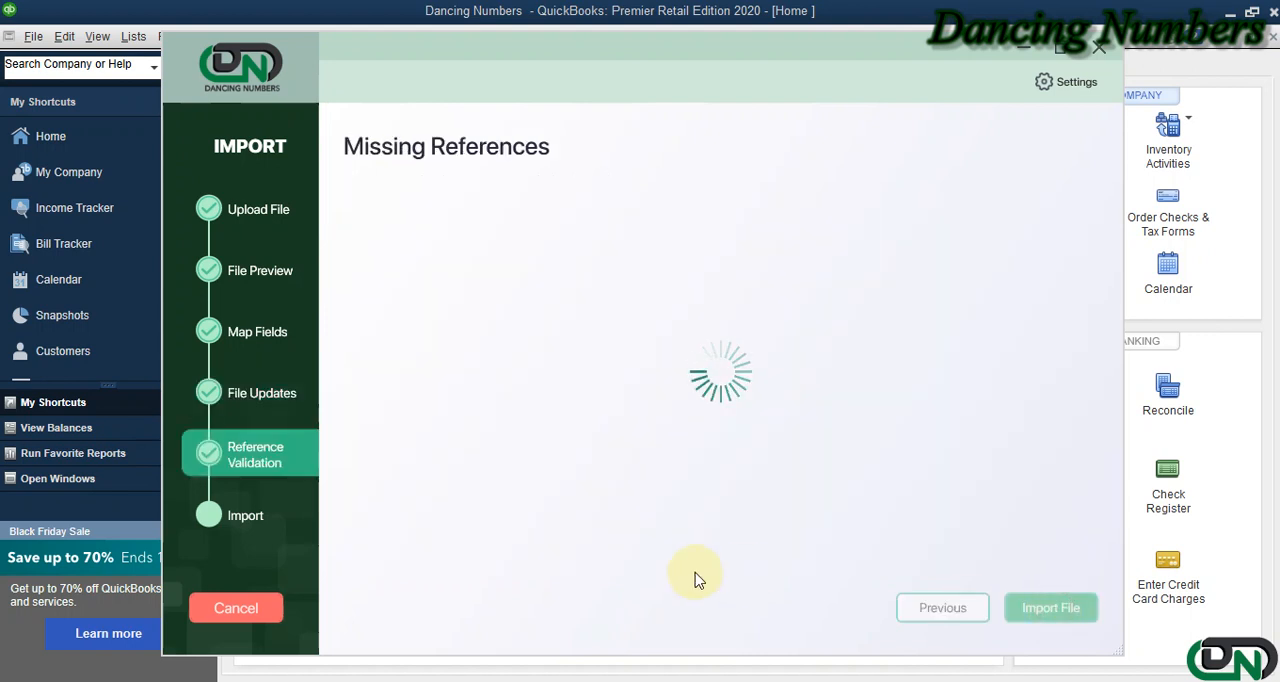
{"action": "mouse_move", "coordinate": [678, 470]}
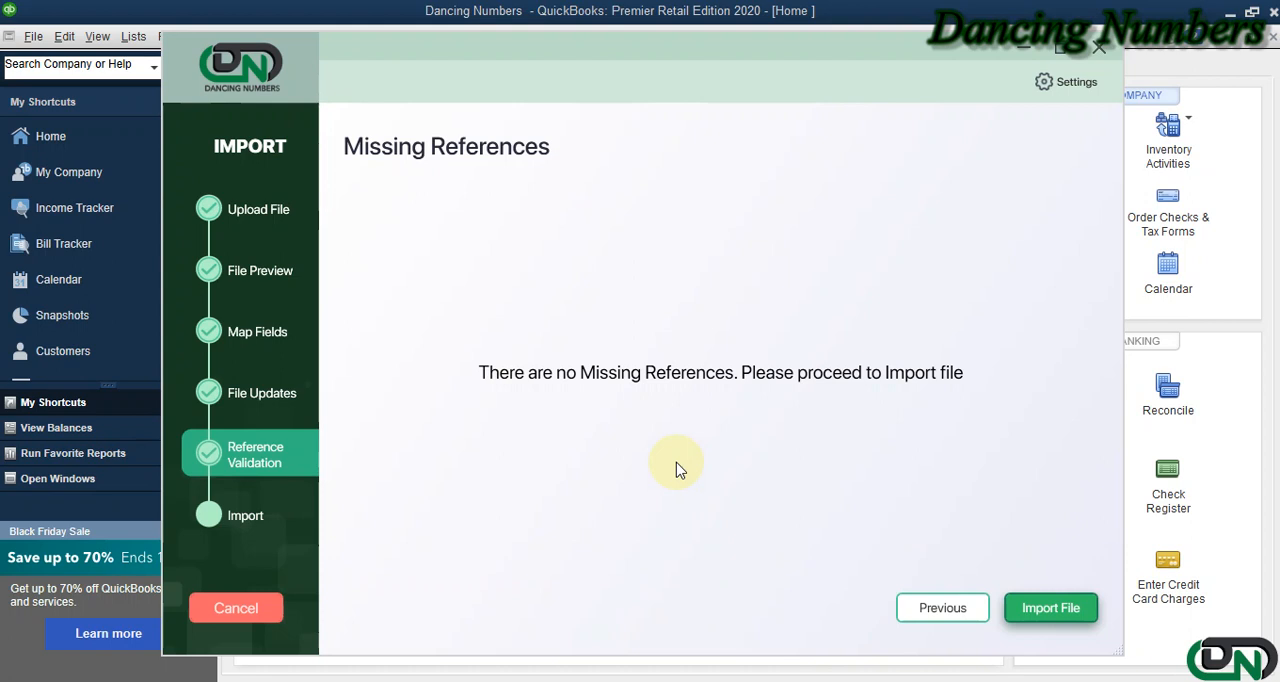
{"action": "mouse_move", "coordinate": [1078, 531]}
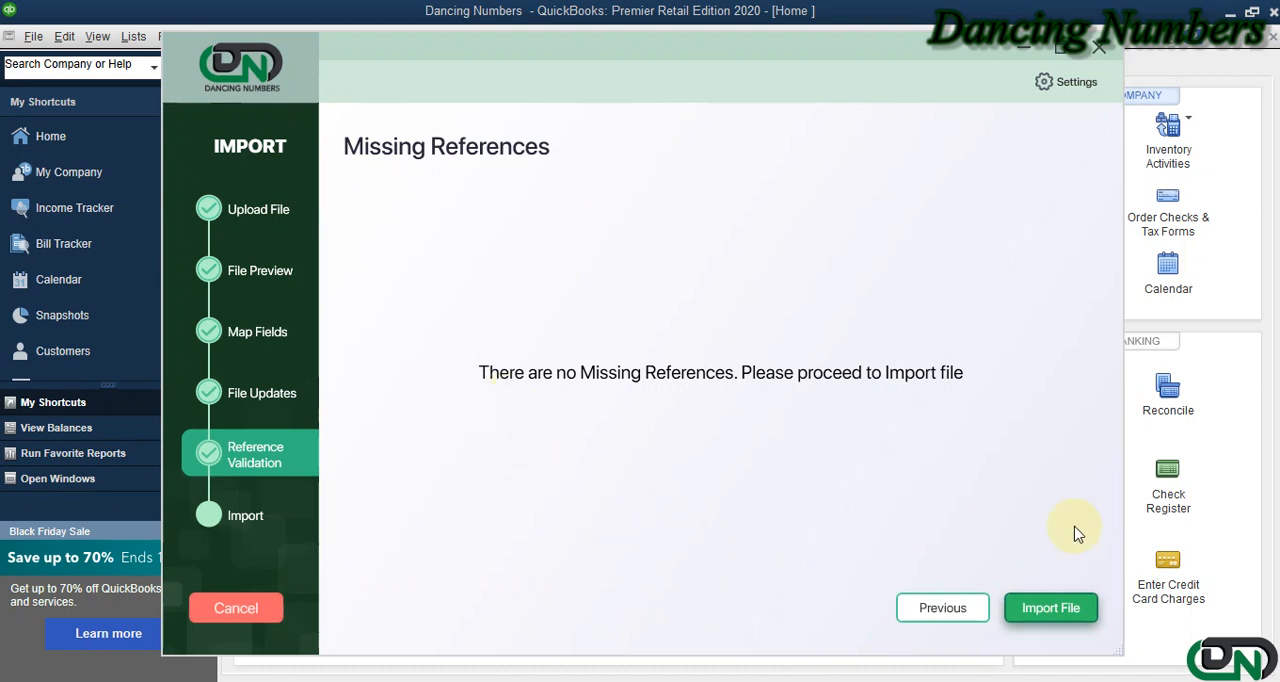
Step: Start the file import after validation reports no missing references
{"action": "left_click", "coordinate": [1050, 608]}
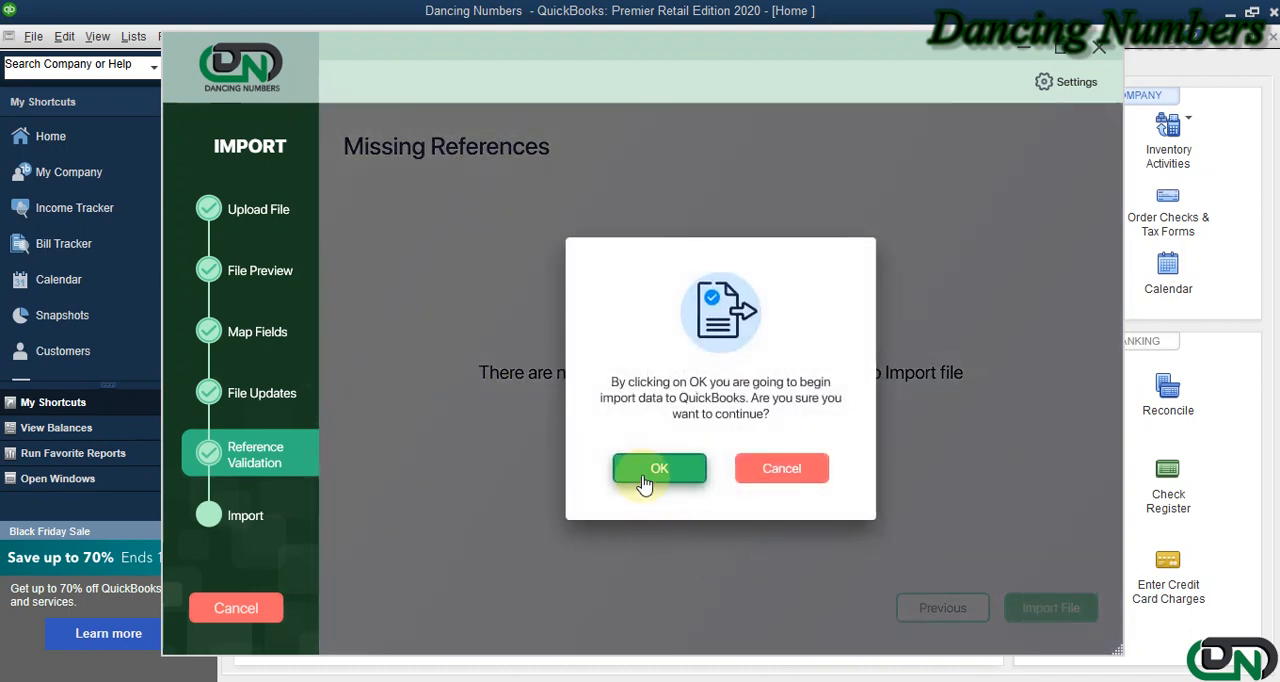
Step: Confirm importing the 33 credit card transactions and close the success popup
{"action": "left_click", "coordinate": [659, 468]}
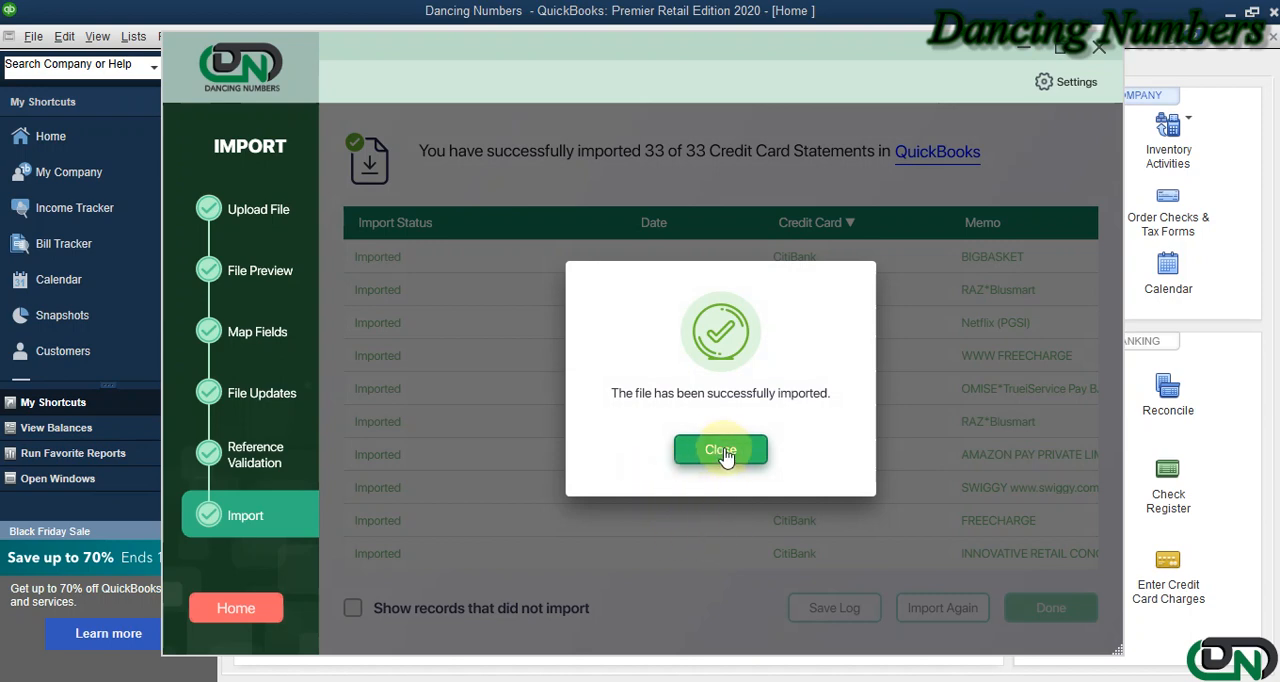
{"action": "left_click", "coordinate": [720, 450]}
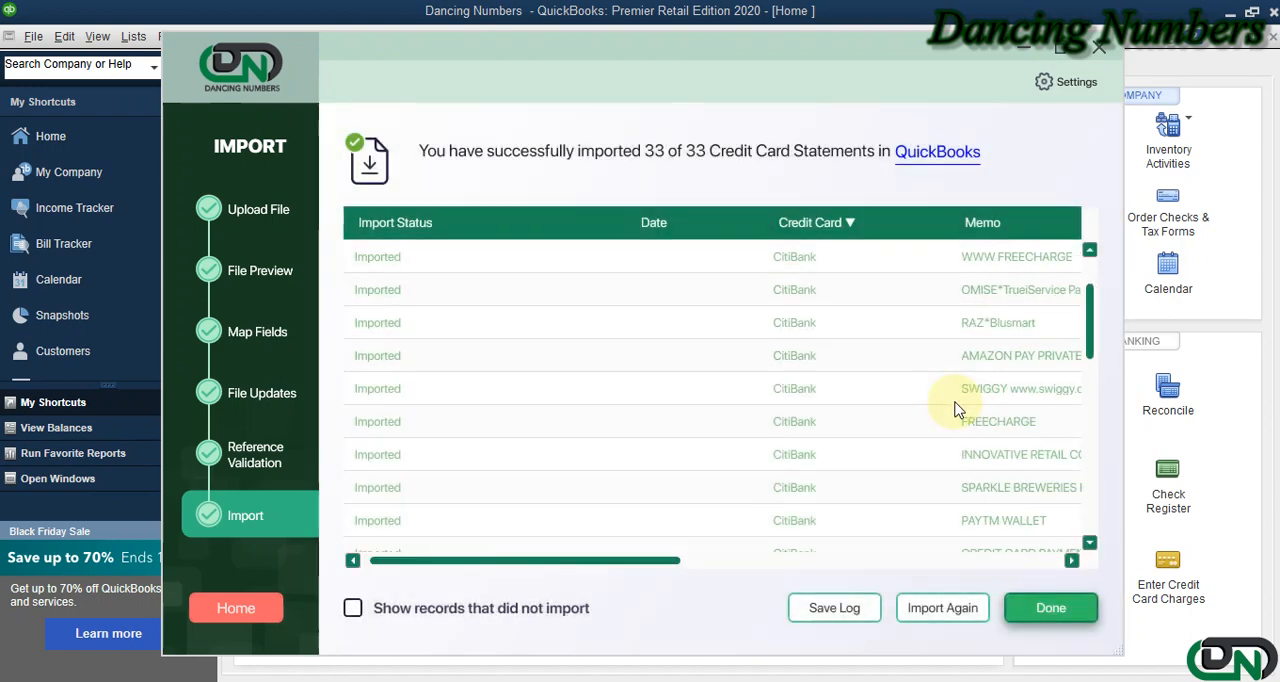